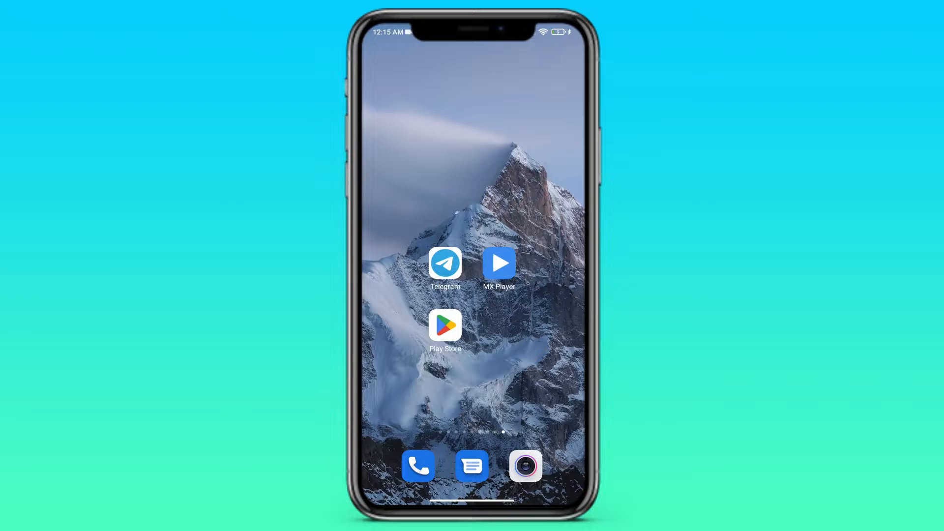
- Search the app store for MX Player and look it over
left_click(444, 326)
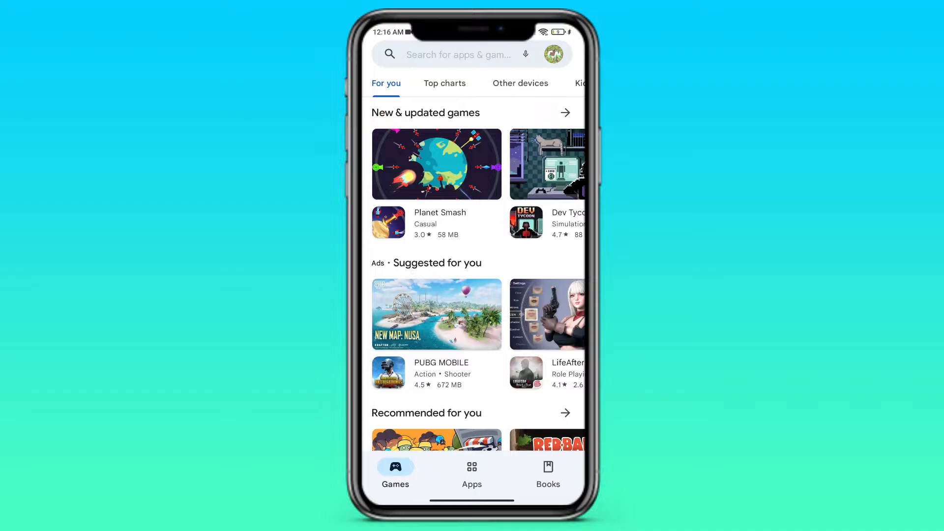
left_click(457, 54)
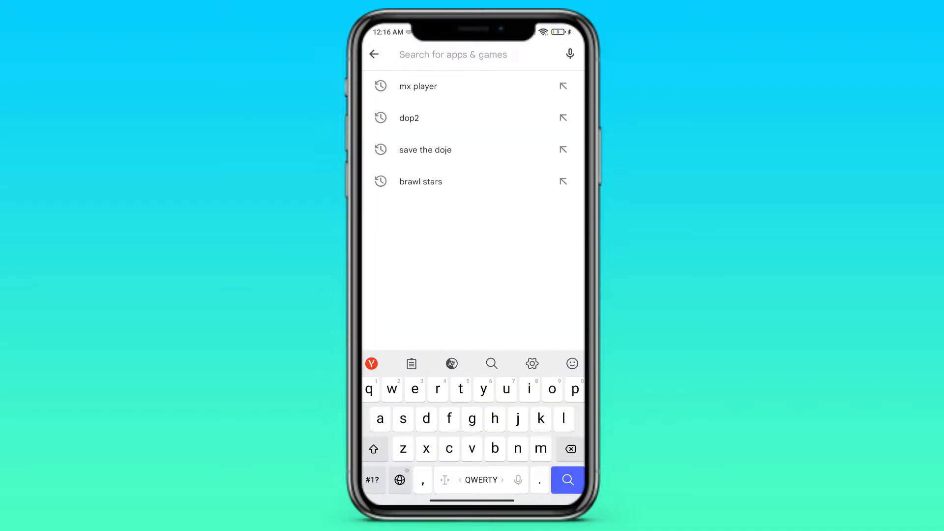
type("mx pla")
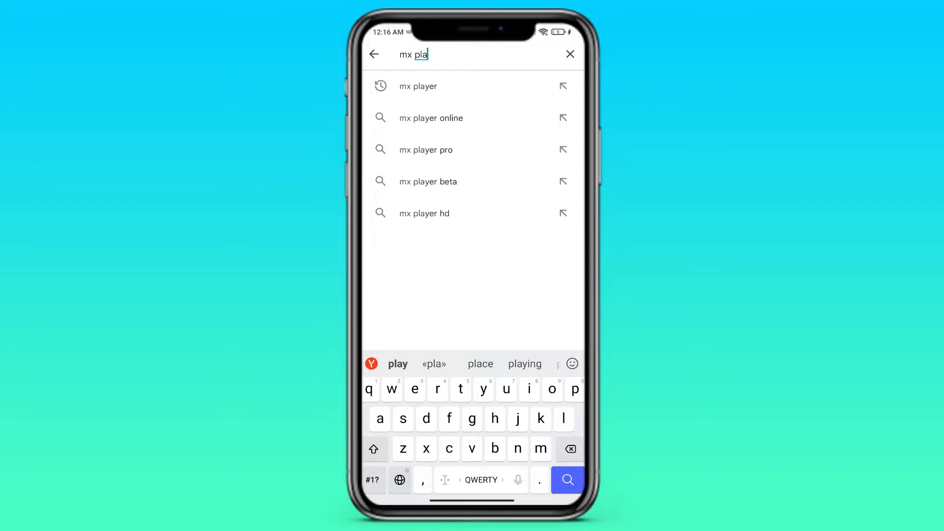
left_click(418, 86)
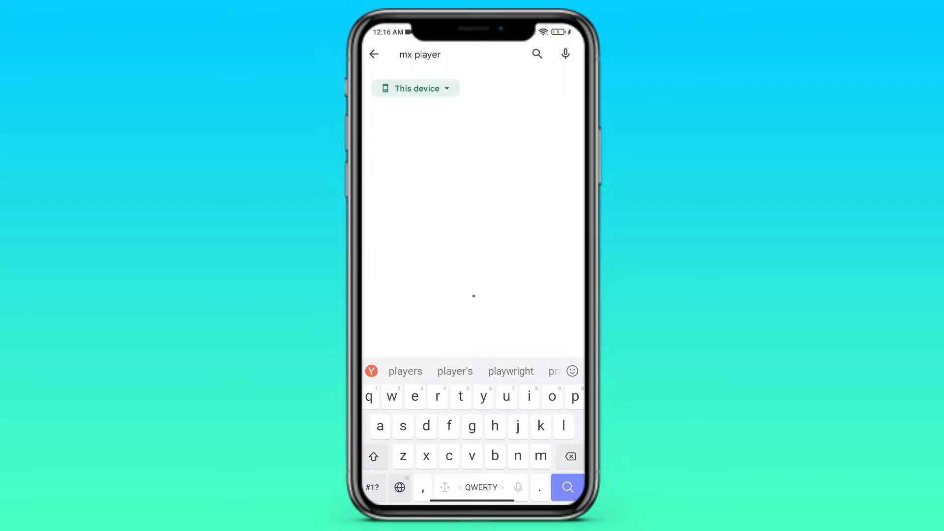
left_click(567, 488)
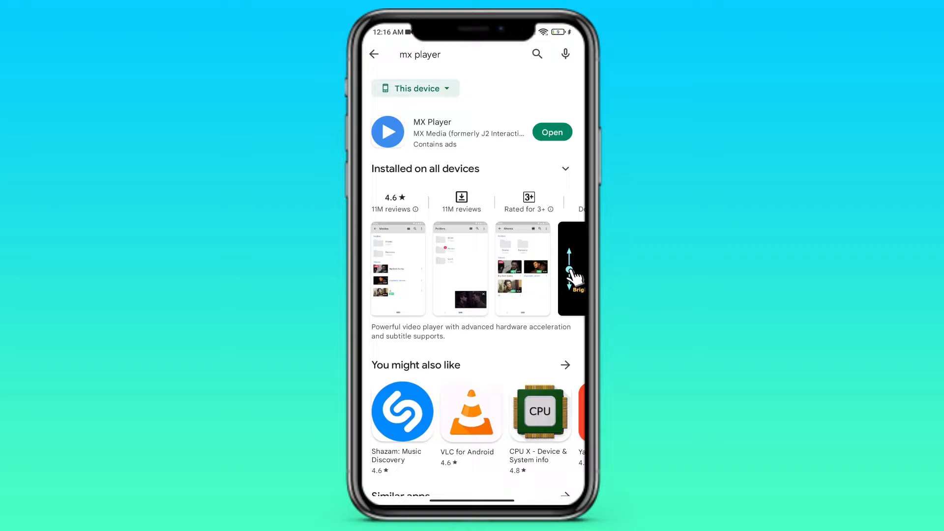
left_click(432, 131)
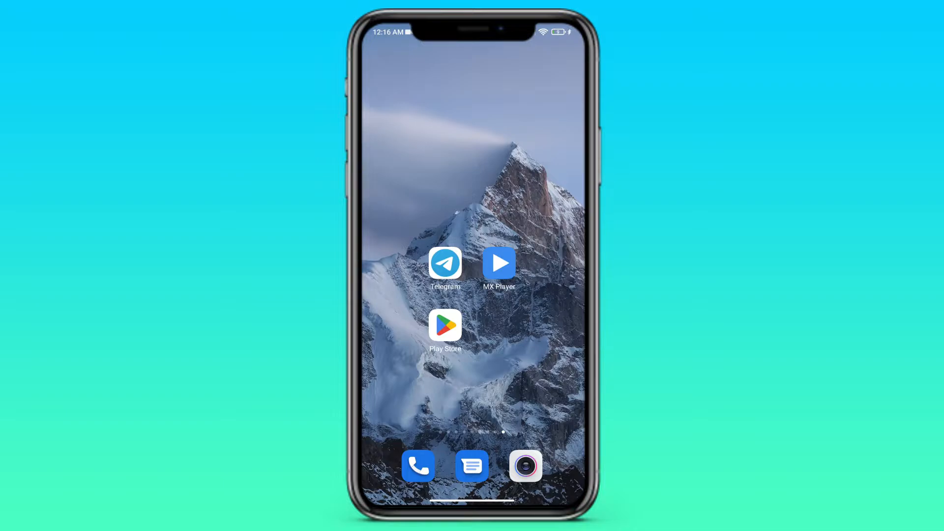
- Launch Telegram, view the chat with the forwarded video, and return to the chat list
left_click(444, 262)
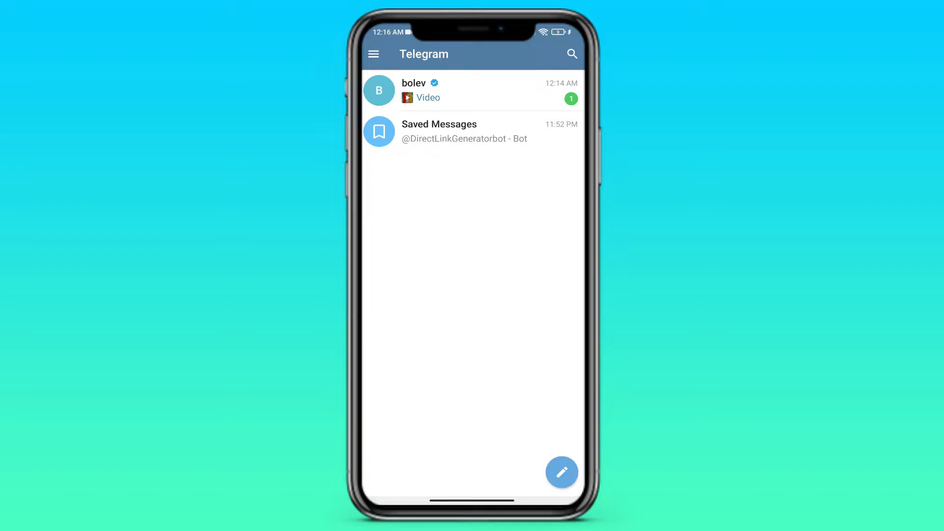
left_click(470, 90)
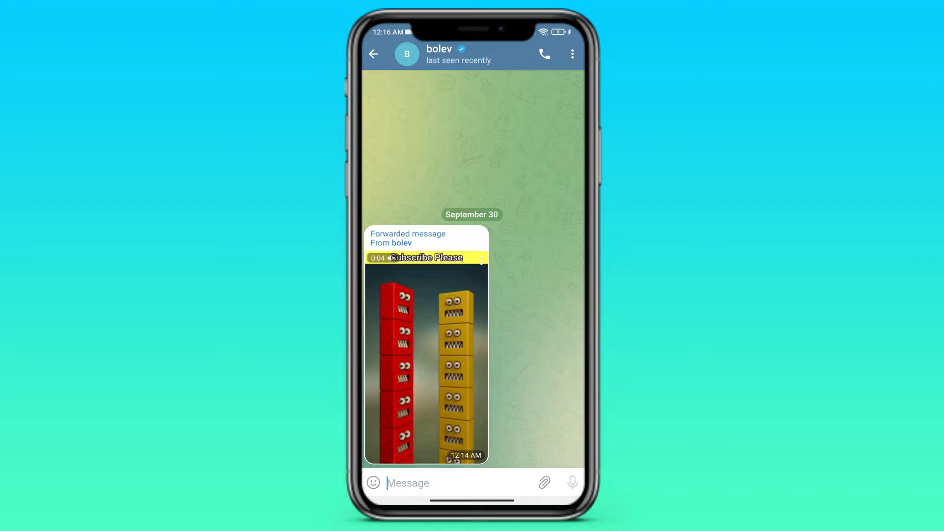
left_click(373, 53)
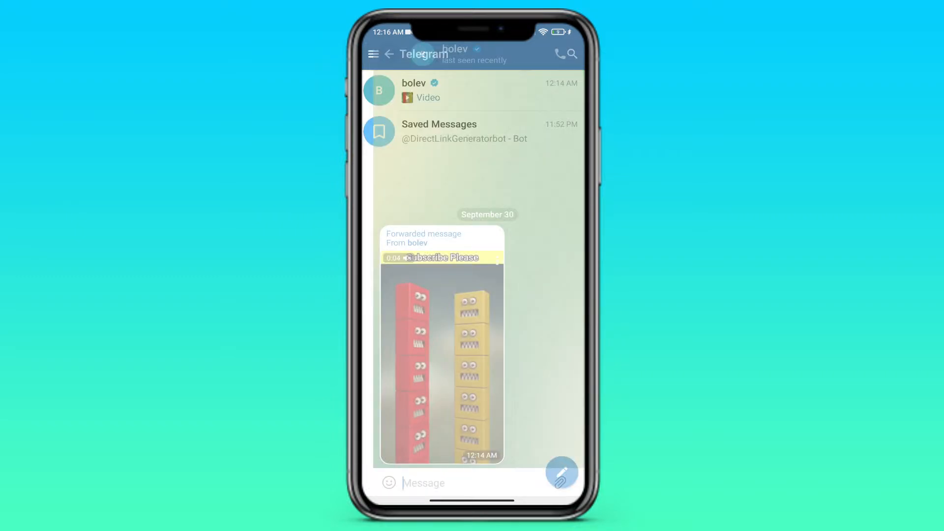
left_click(388, 53)
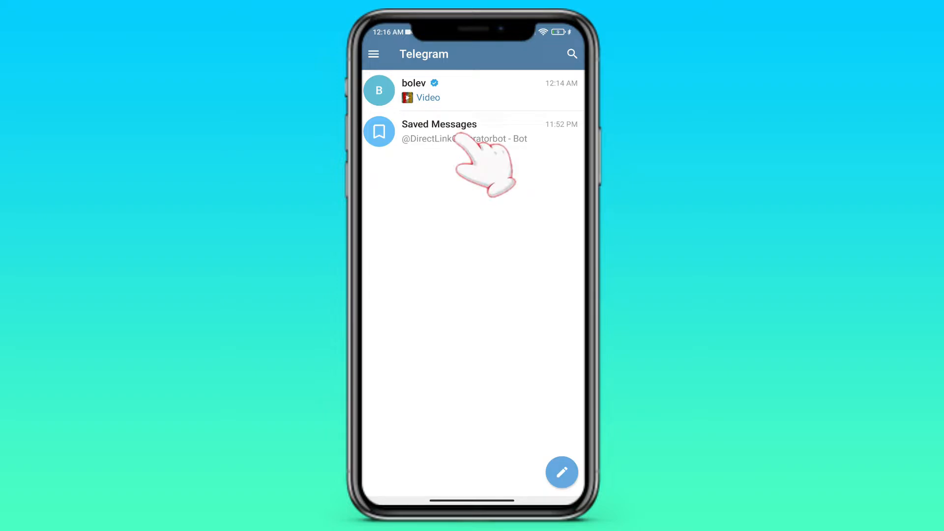
left_click(439, 131)
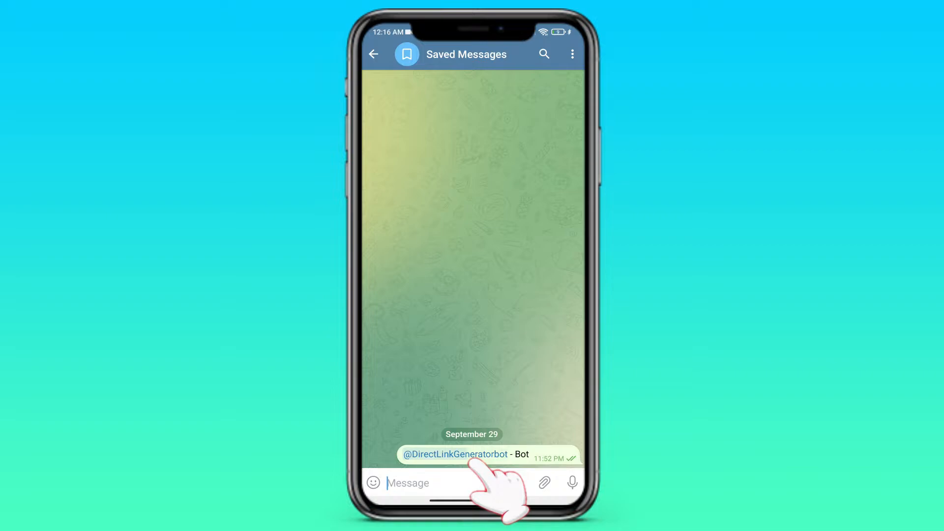
left_click(455, 454)
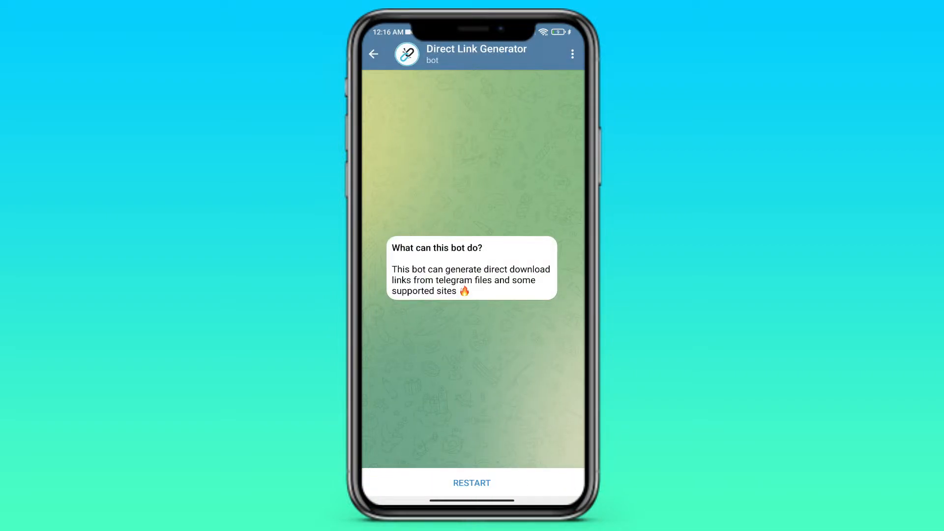
left_click(470, 482)
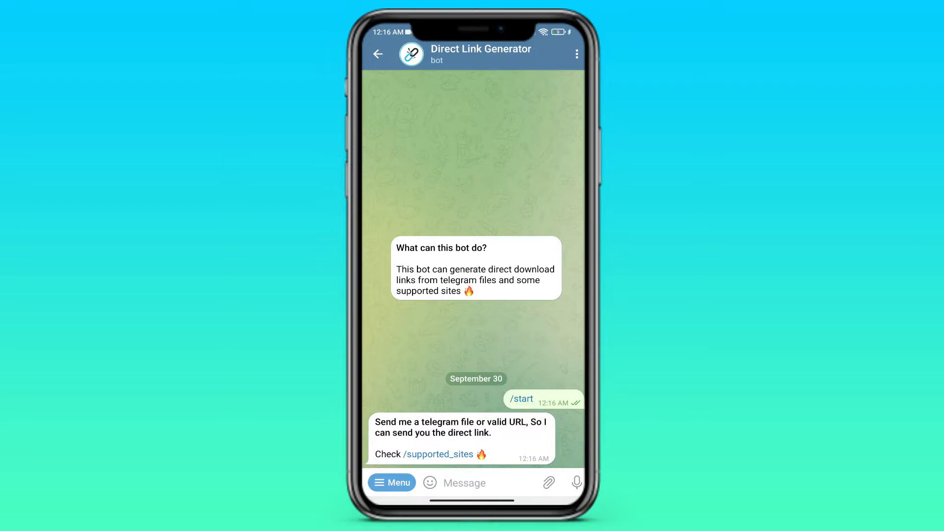
left_click(378, 53)
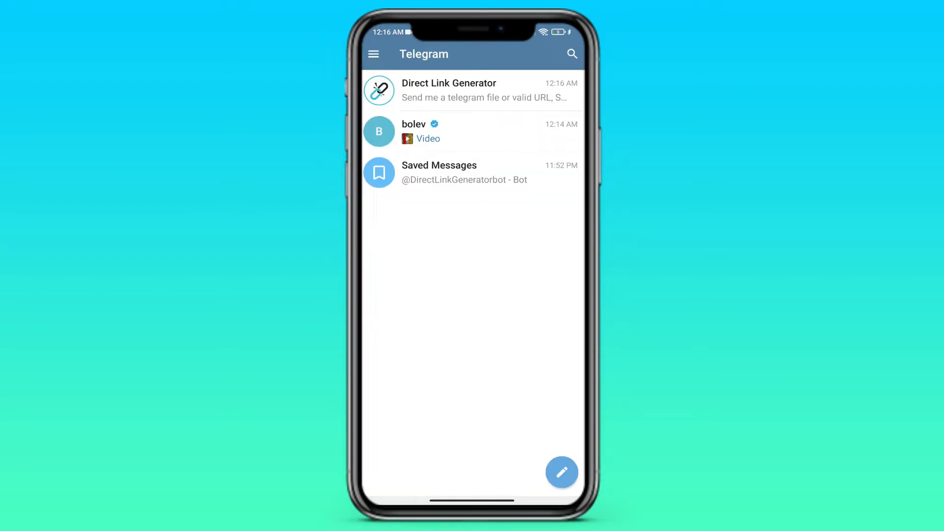
- Forward the video message to the Direct Link Generator bot as recipient
left_click(473, 131)
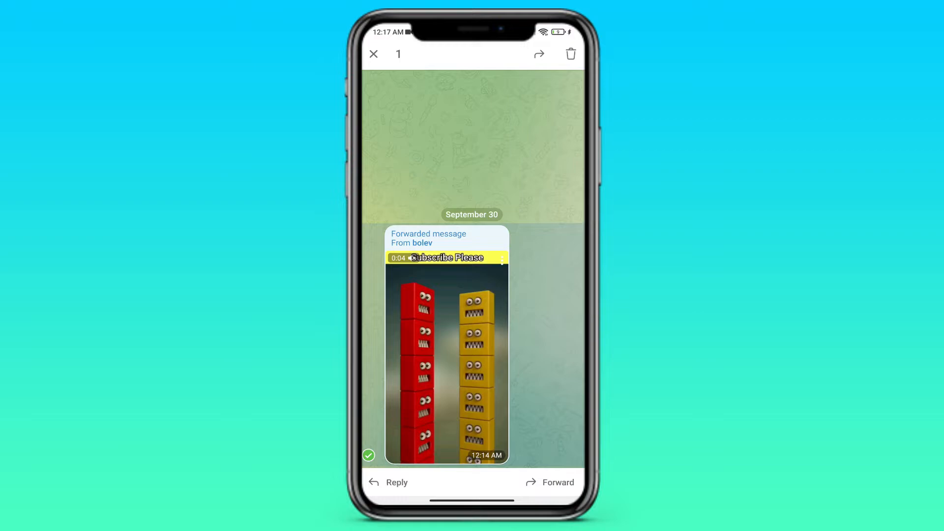
left_click(549, 482)
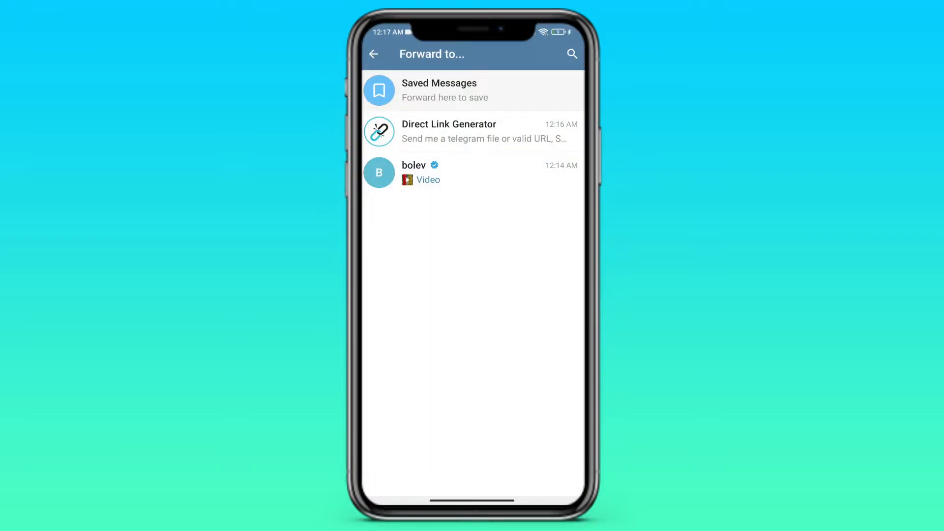
left_click(449, 130)
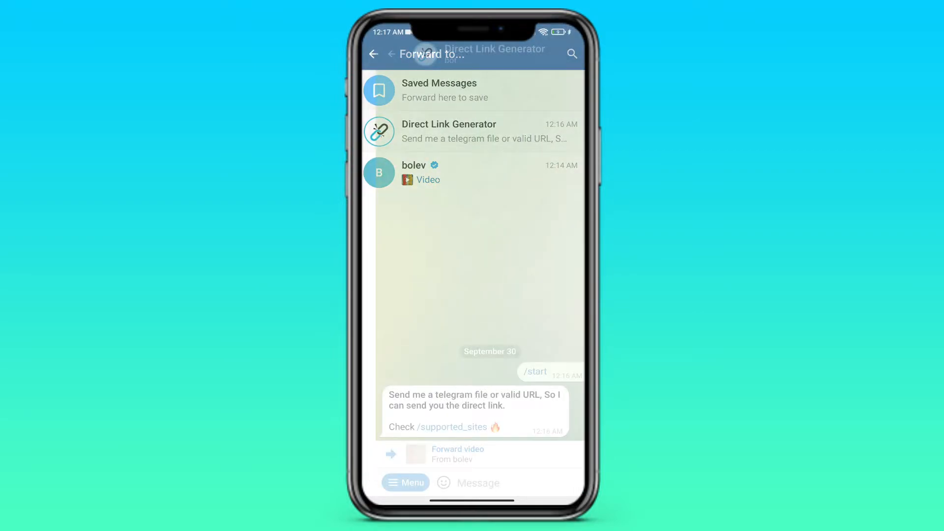
left_click(448, 131)
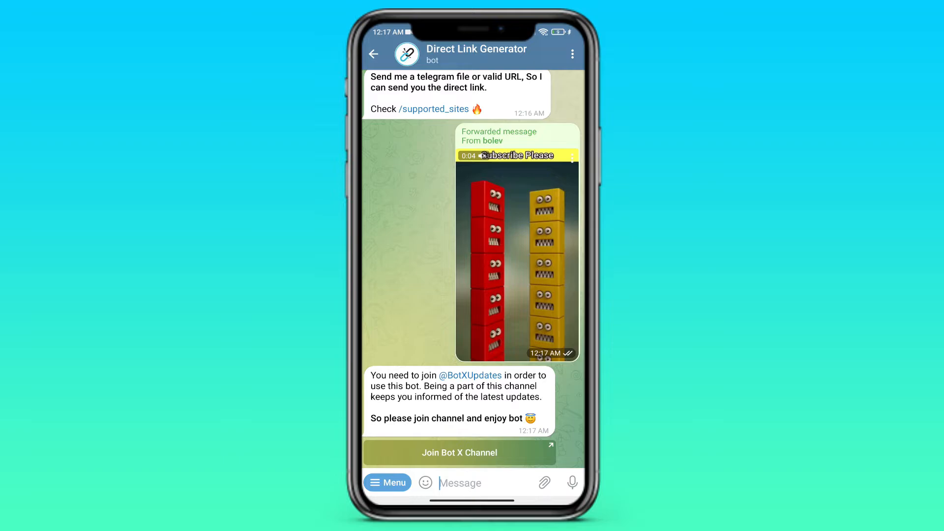
- Join the Bot X Updates channel the bot requires and return to the bot chat
left_click(459, 452)
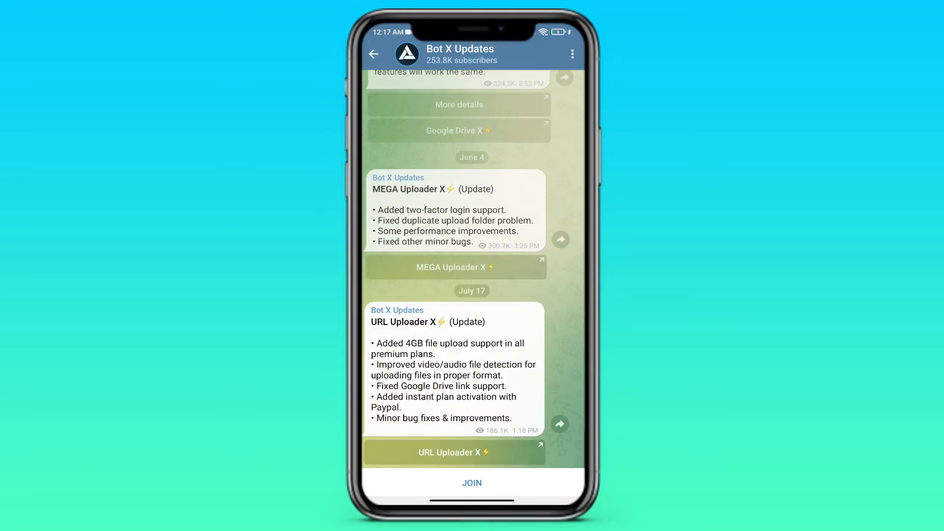
left_click(470, 482)
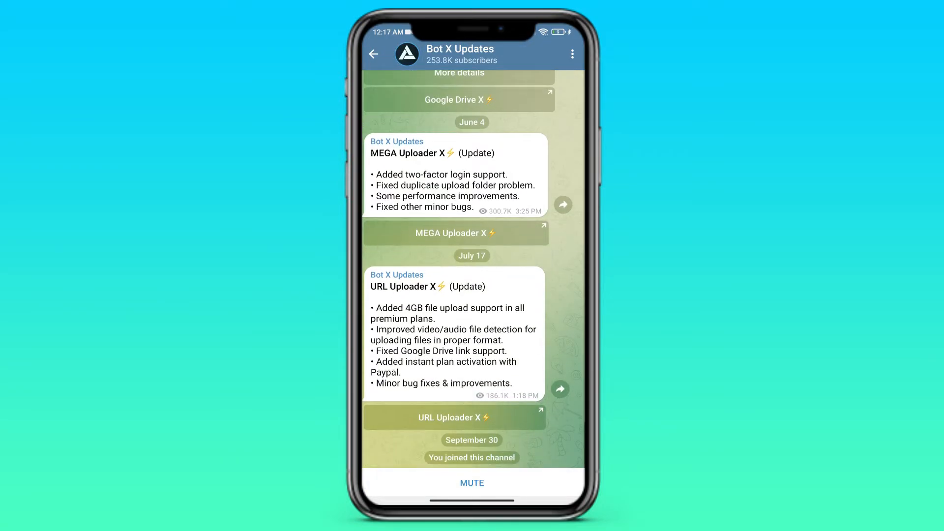
left_click(374, 53)
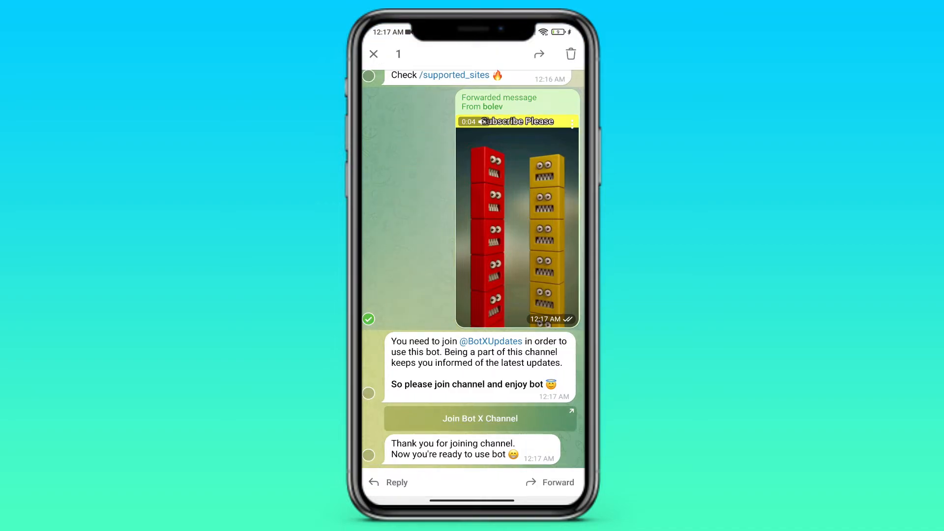
- Re-forward the video to the bot and scroll to its reply with title, size and download link
left_click(548, 482)
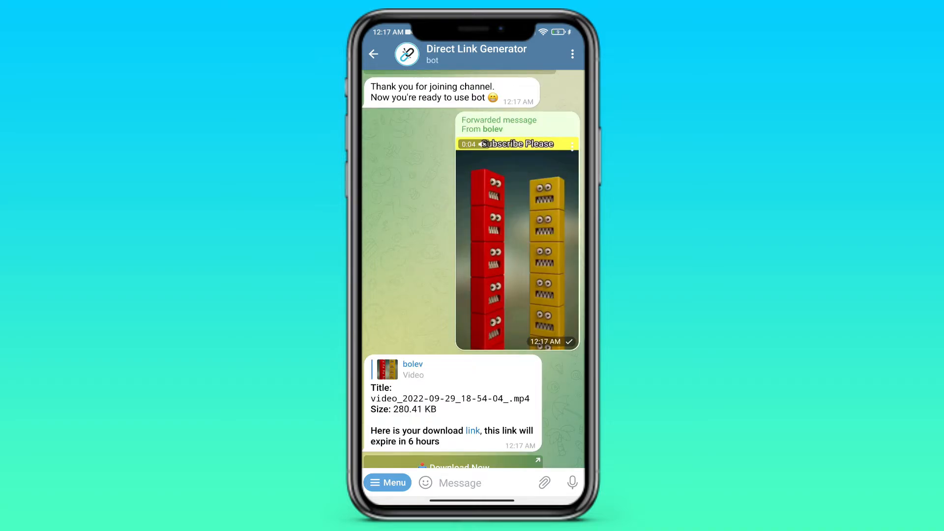
scroll("up", 3)
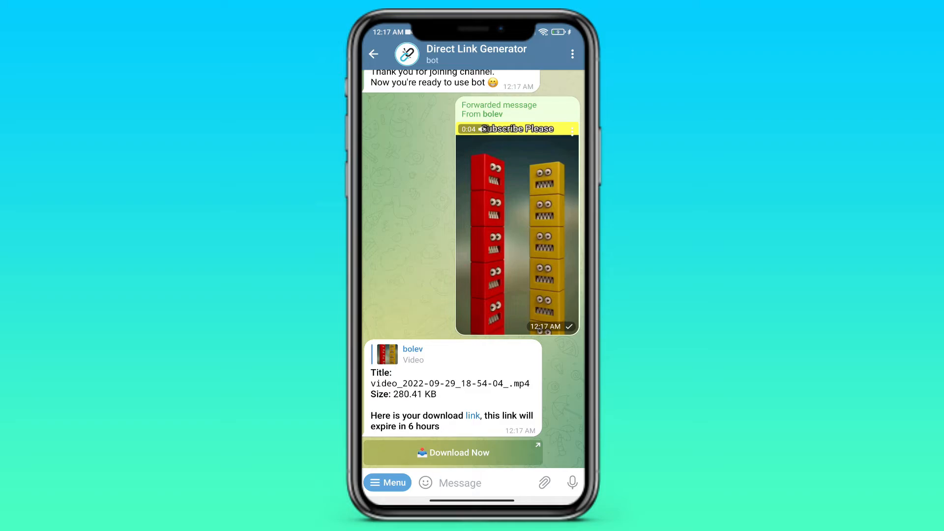
- Open the bot's download link in MX Player to stream the video, then return to the chat list
left_click(472, 415)
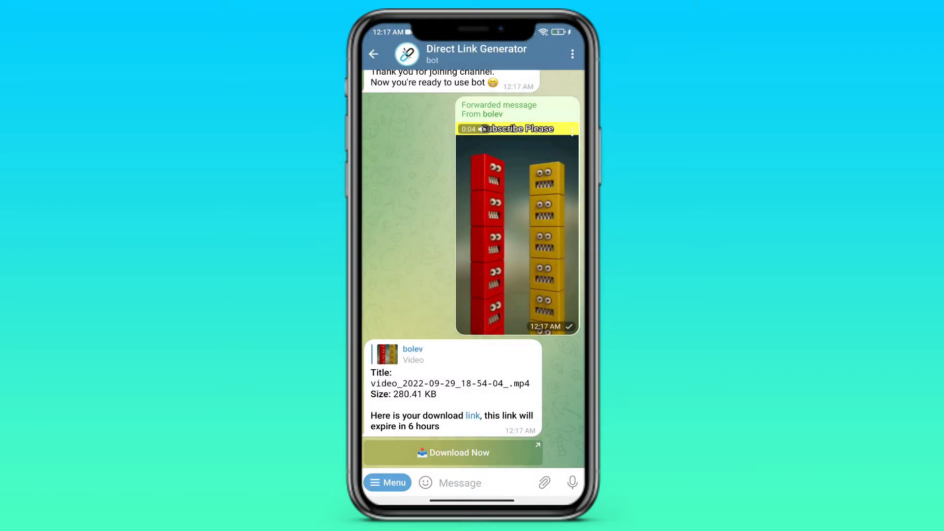
left_click(453, 452)
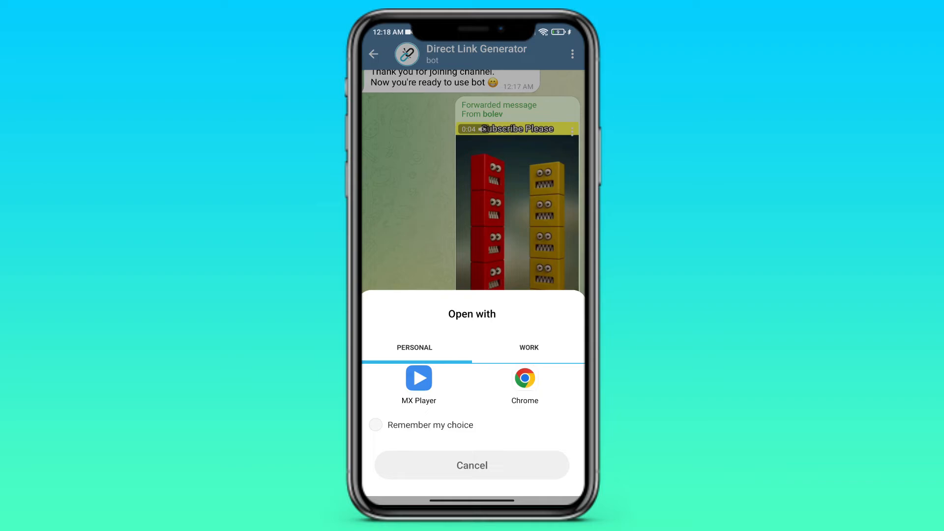
left_click(419, 378)
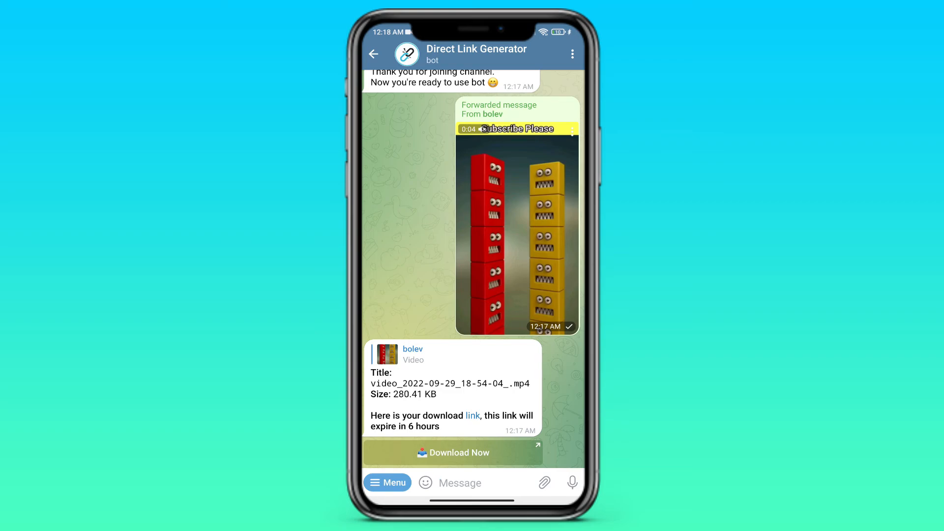
left_click(374, 53)
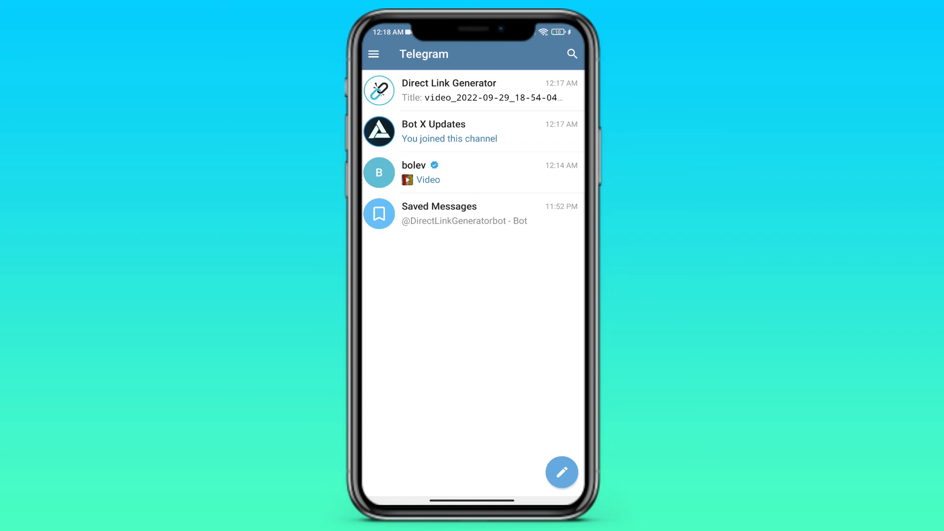